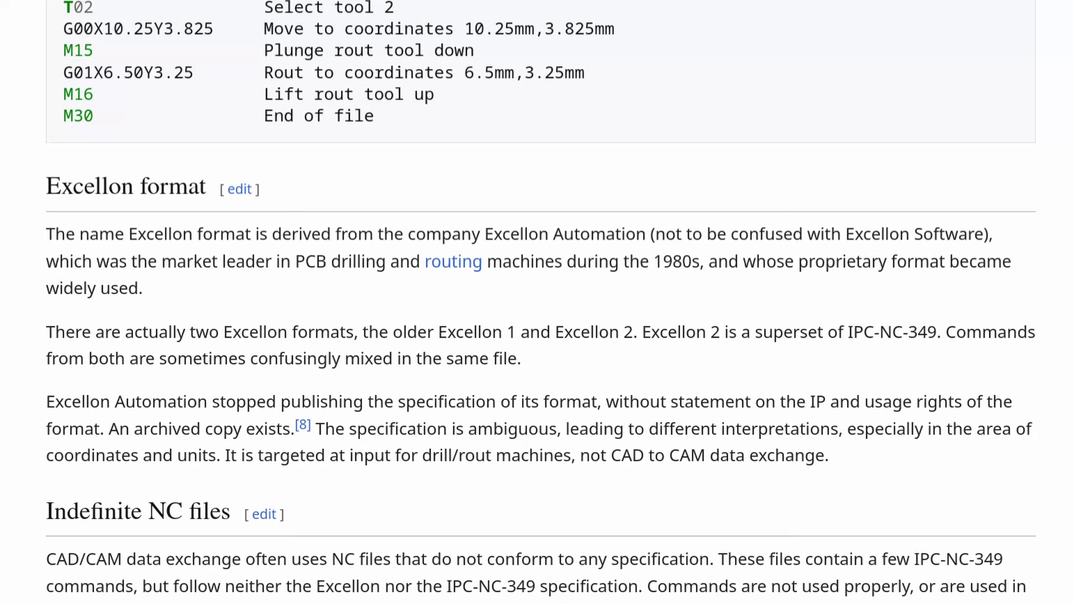
Scroll down through the Wikipedia article on the Gerber format's history.
scroll("down", 3)
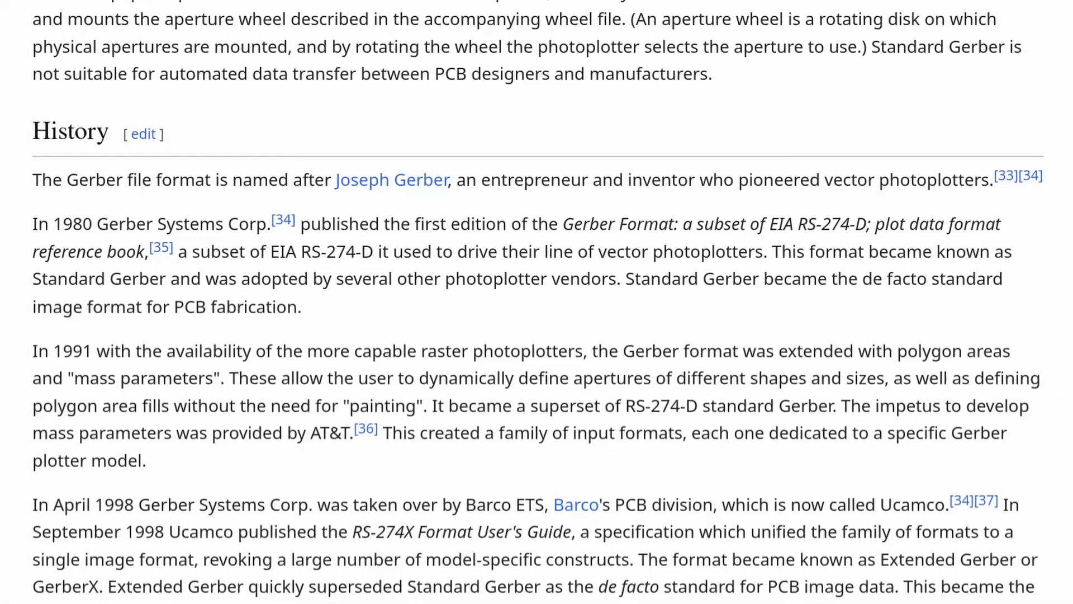
scroll("down", 3)
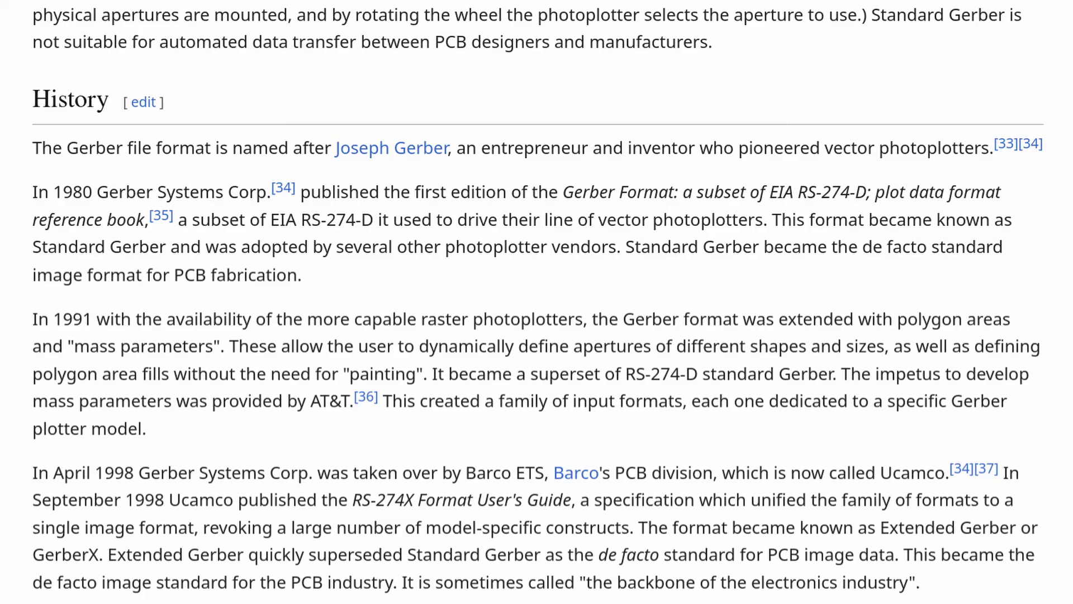
scroll("down", 3)
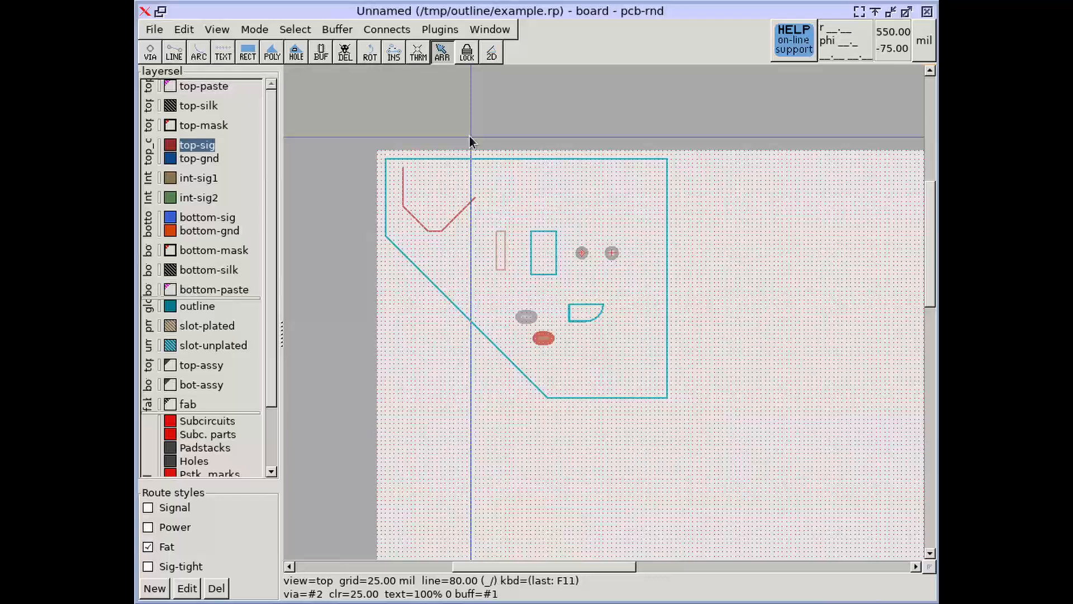
Review the direct excellon and gerber exporters in Export layout, noting the warning that recommends CAM export.
left_click(153, 29)
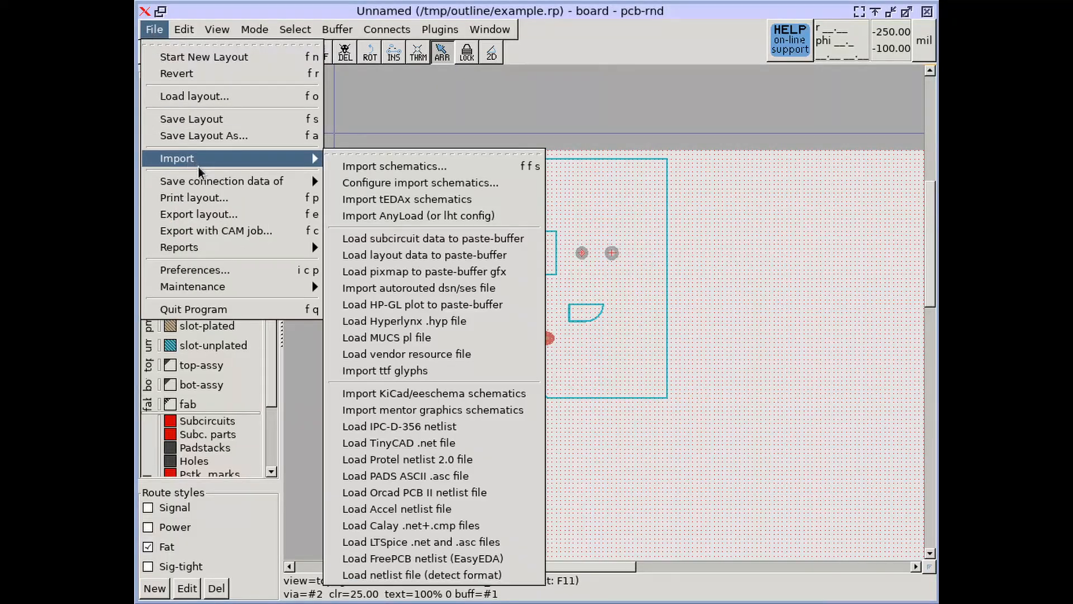
mouse_move(199, 214)
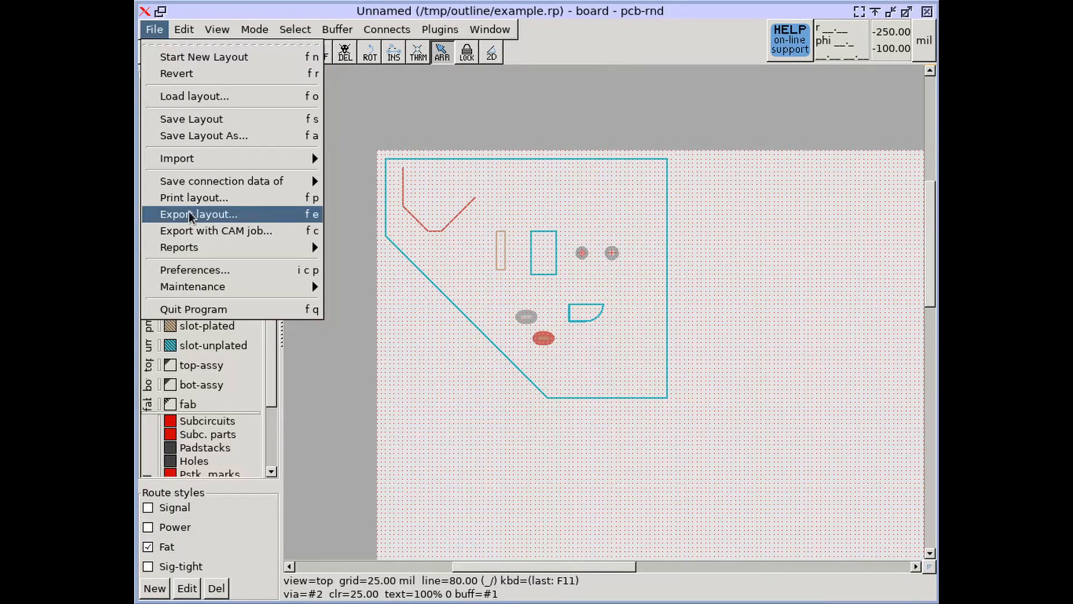
left_click(199, 214)
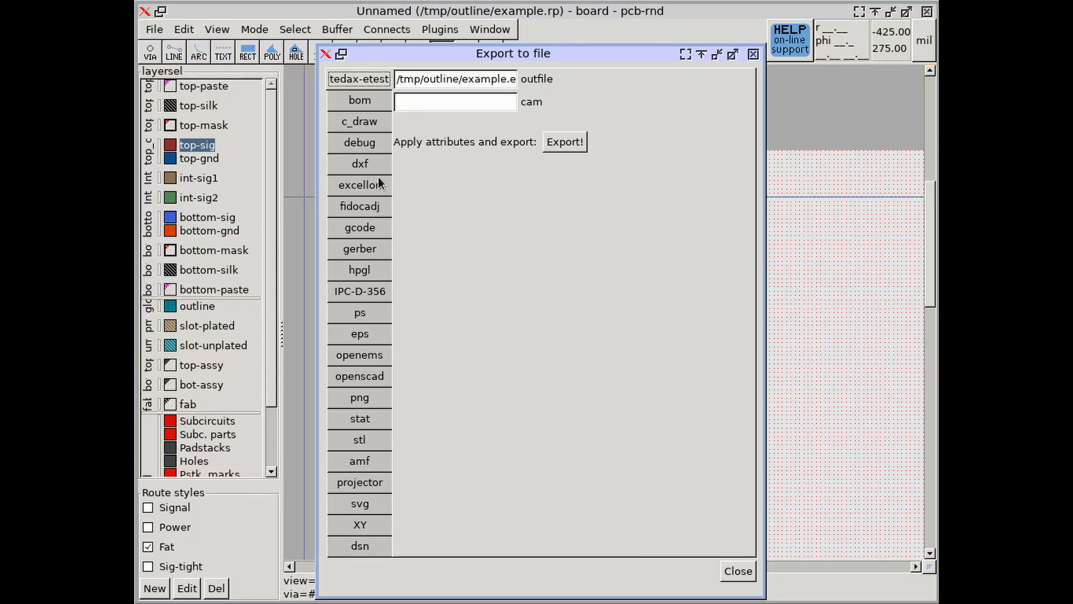
left_click(359, 185)
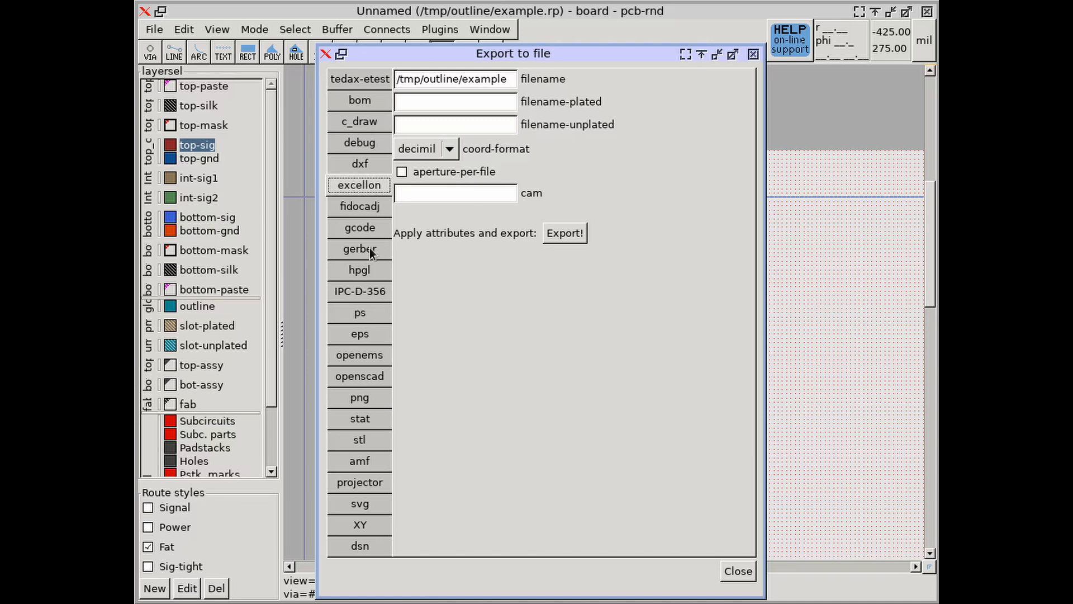
left_click(359, 248)
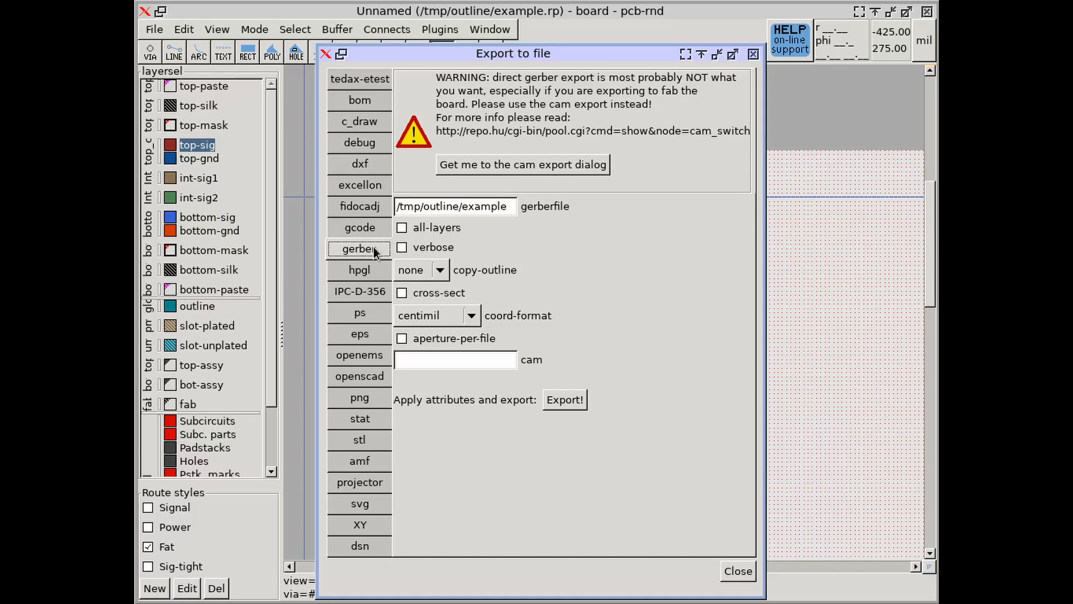
mouse_move(608, 238)
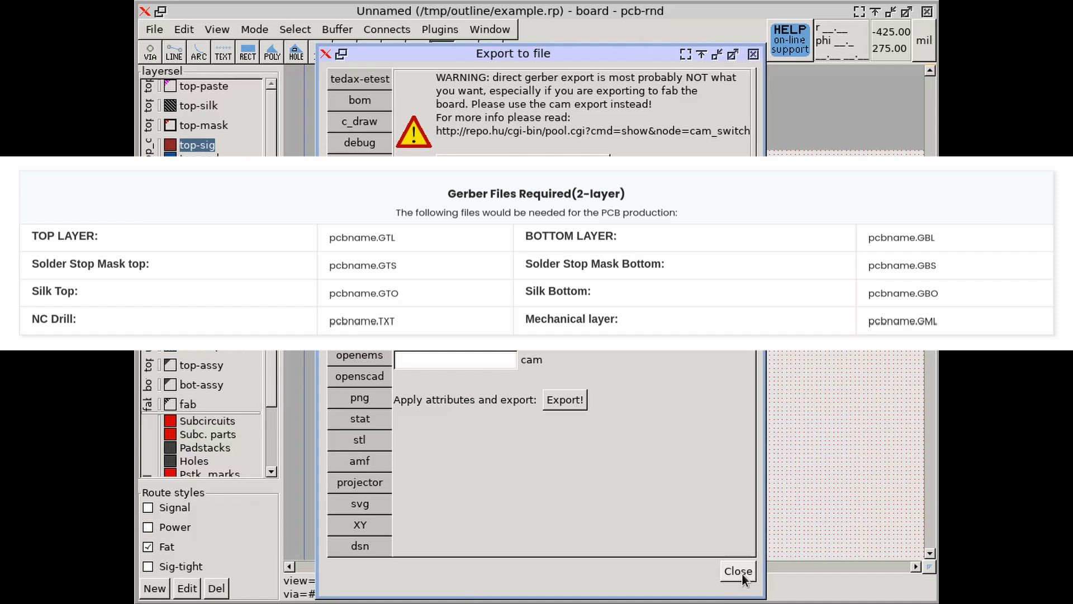
left_click(153, 29)
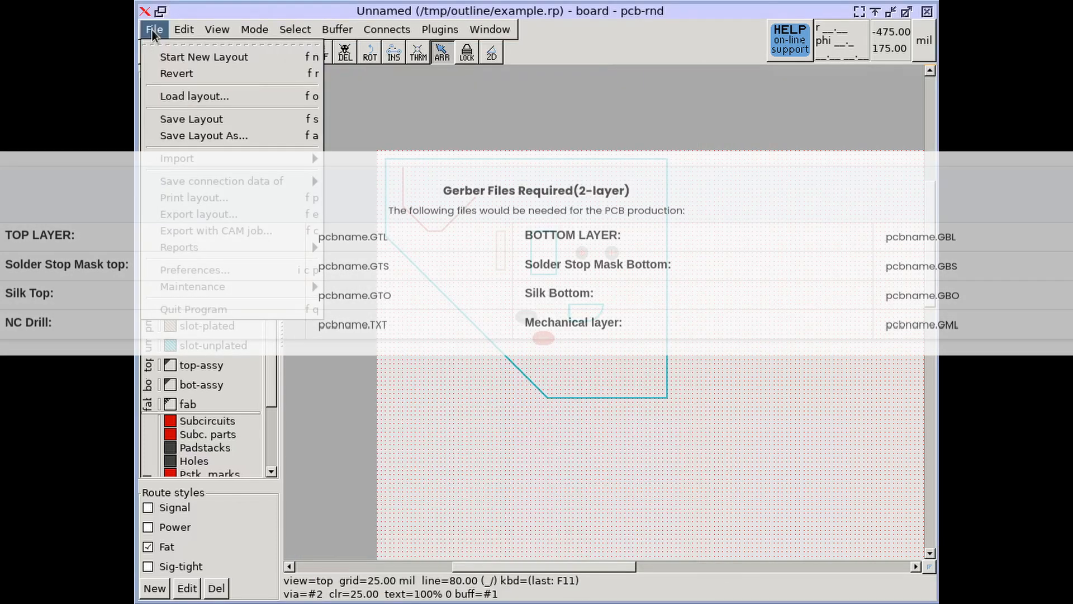
mouse_move(215, 230)
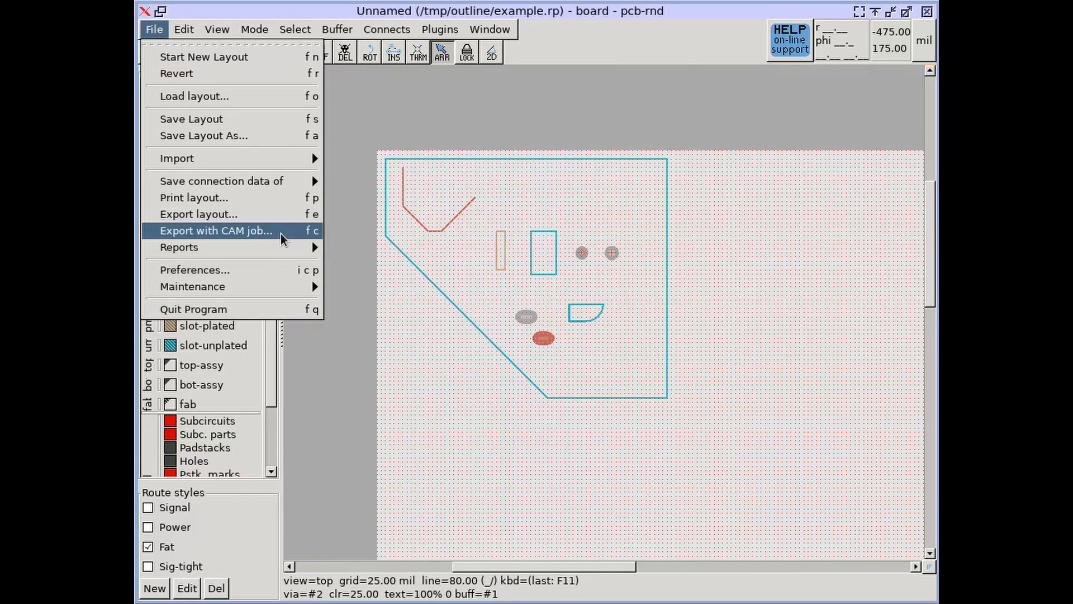
Bring up the CAM export window and compare the fixed gerber job's raw script with its per-file digest.
left_click(216, 230)
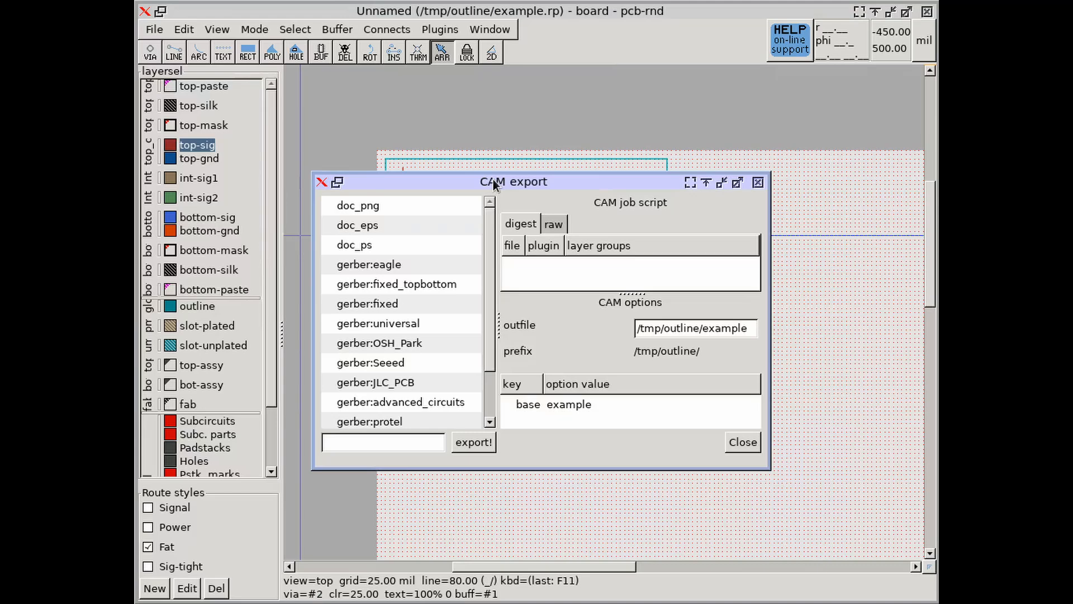
left_click_drag(493, 181, 426, 83)
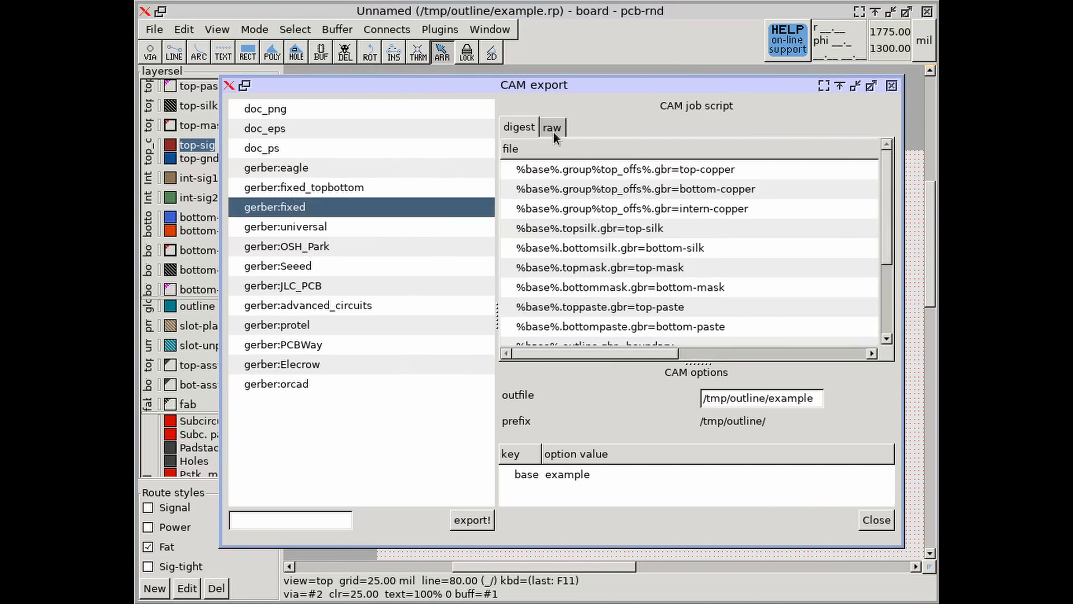
left_click(551, 126)
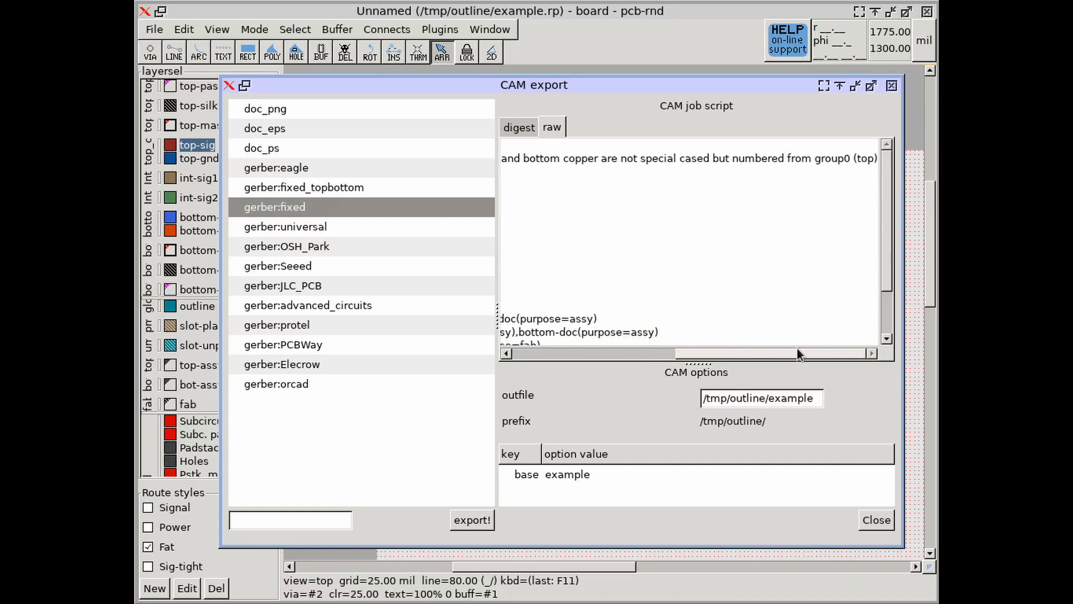
left_click(517, 126)
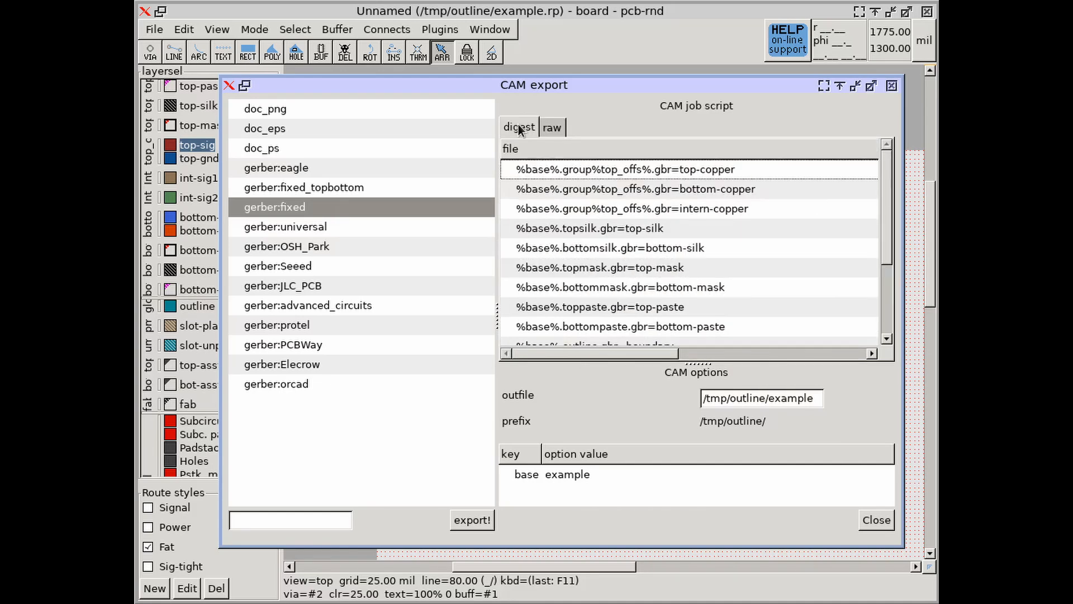
scroll("down", 3)
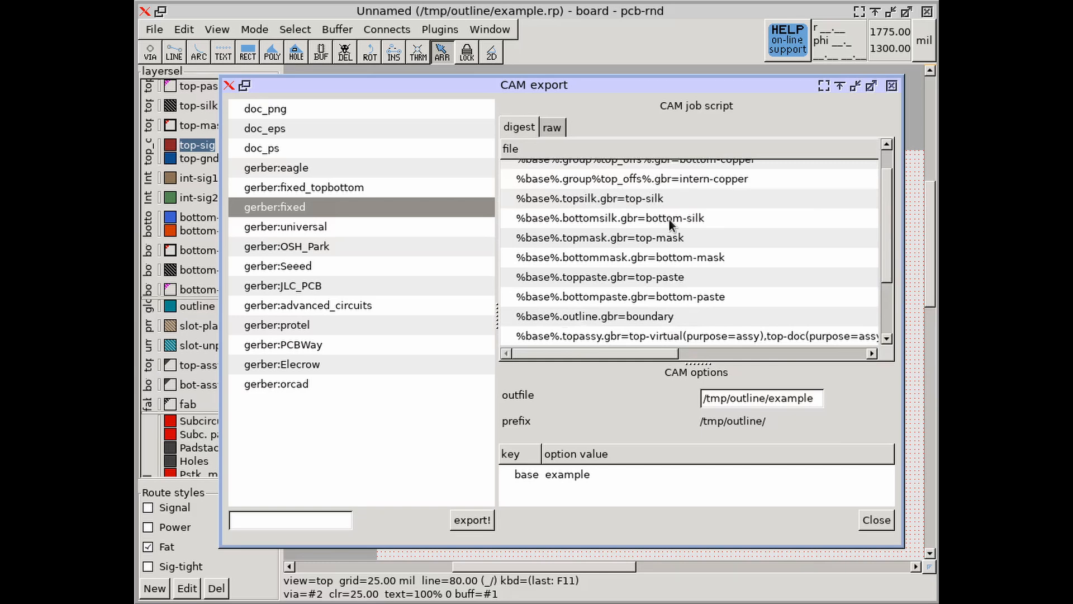
scroll("down", 3)
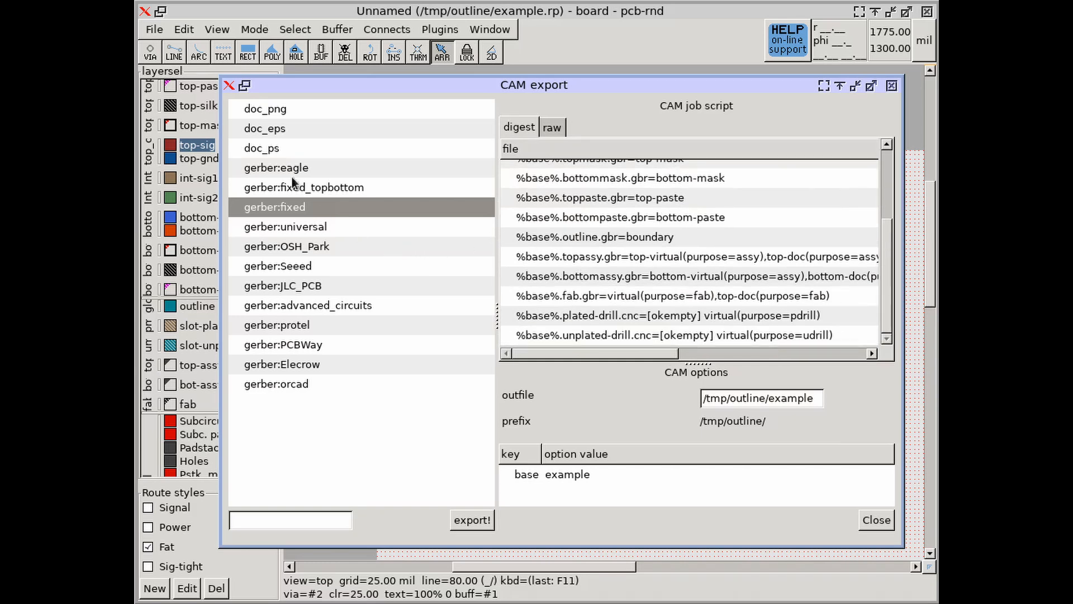
Inspect the eagle-naming gerber job's raw script, then select the gerber:JLC_PCB job.
left_click(276, 167)
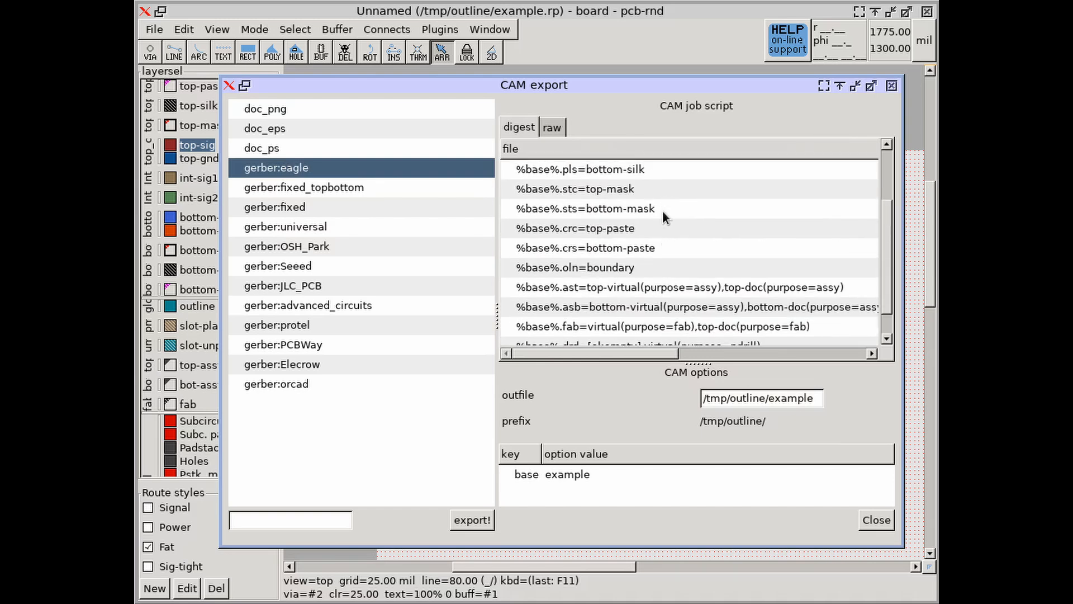
scroll("down", 3)
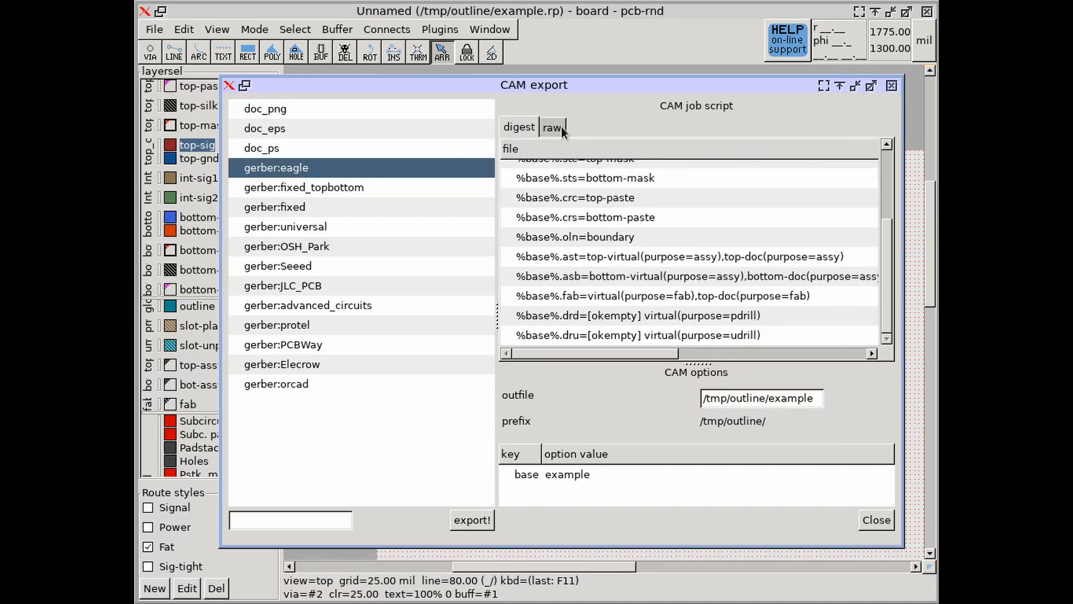
left_click(551, 126)
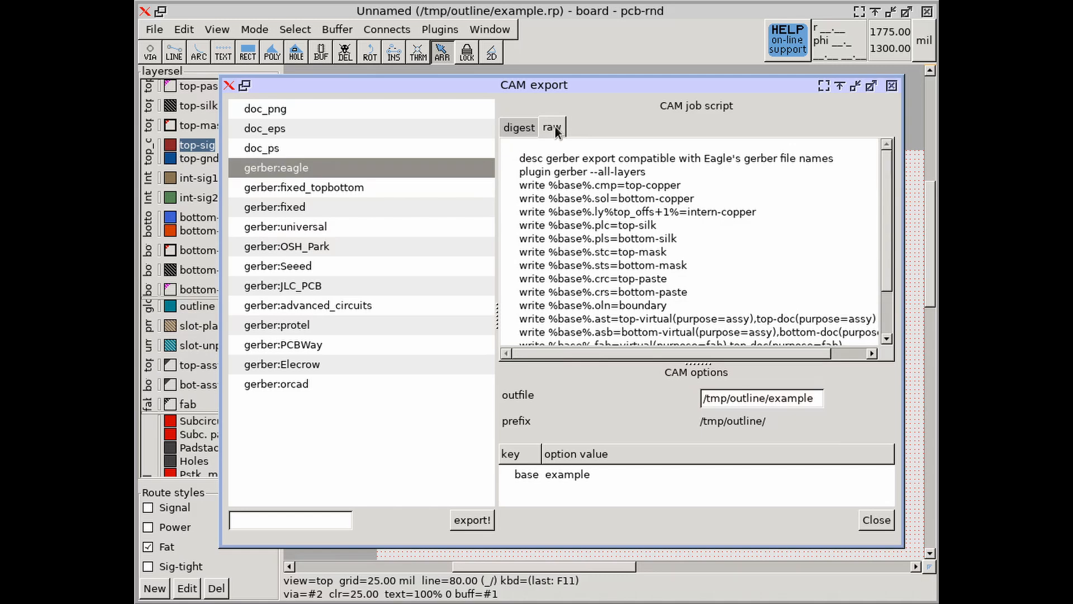
left_click(282, 285)
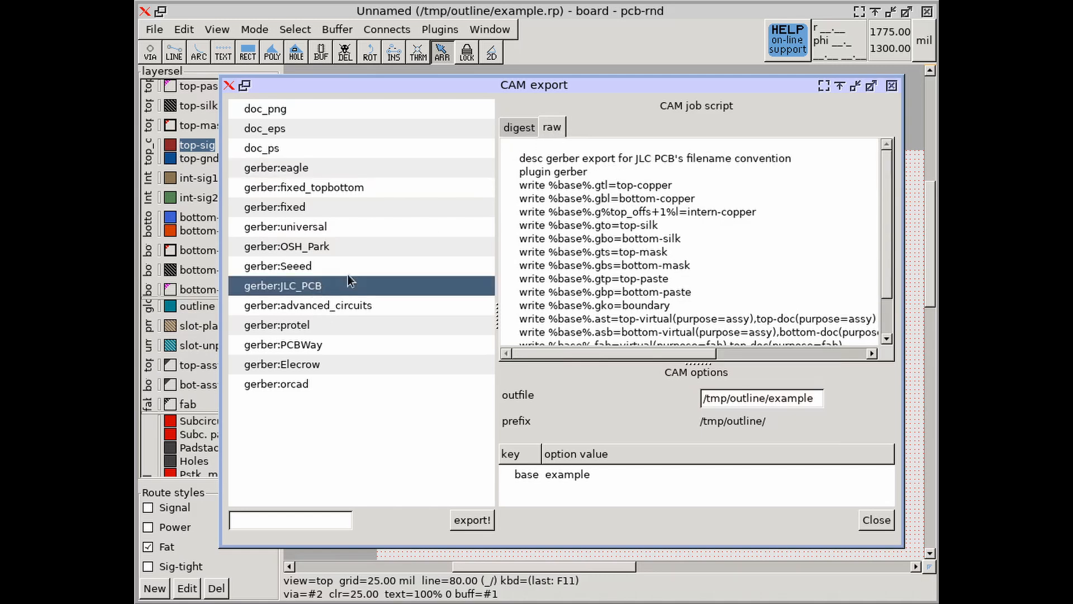
mouse_move(626, 171)
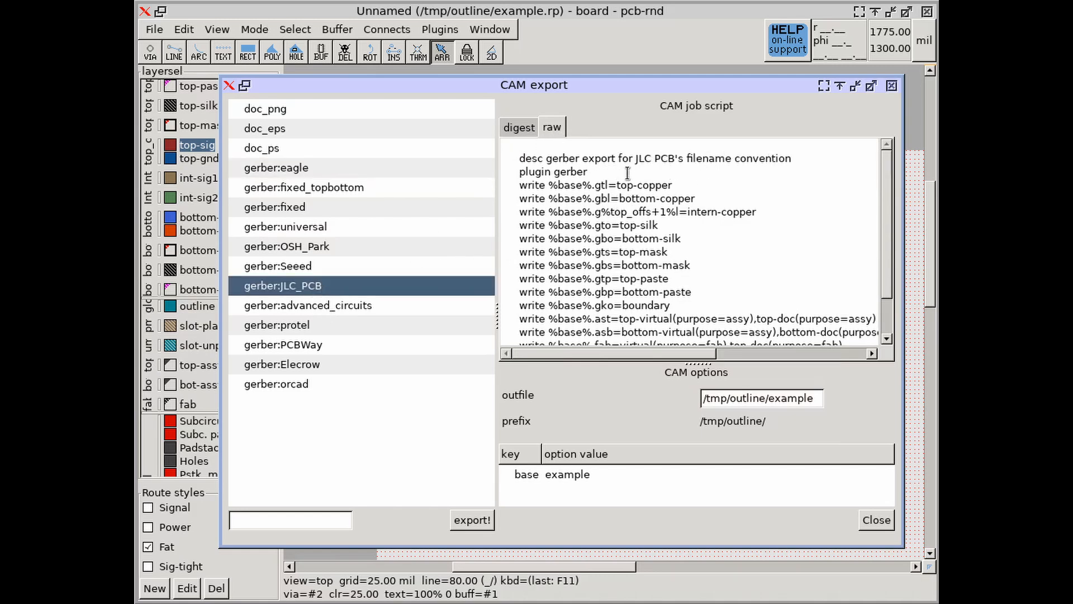
Export the board with the JLC_PCB gerber job, answering yes-to-all to overwrite files in /tmp/outline.
left_click(518, 126)
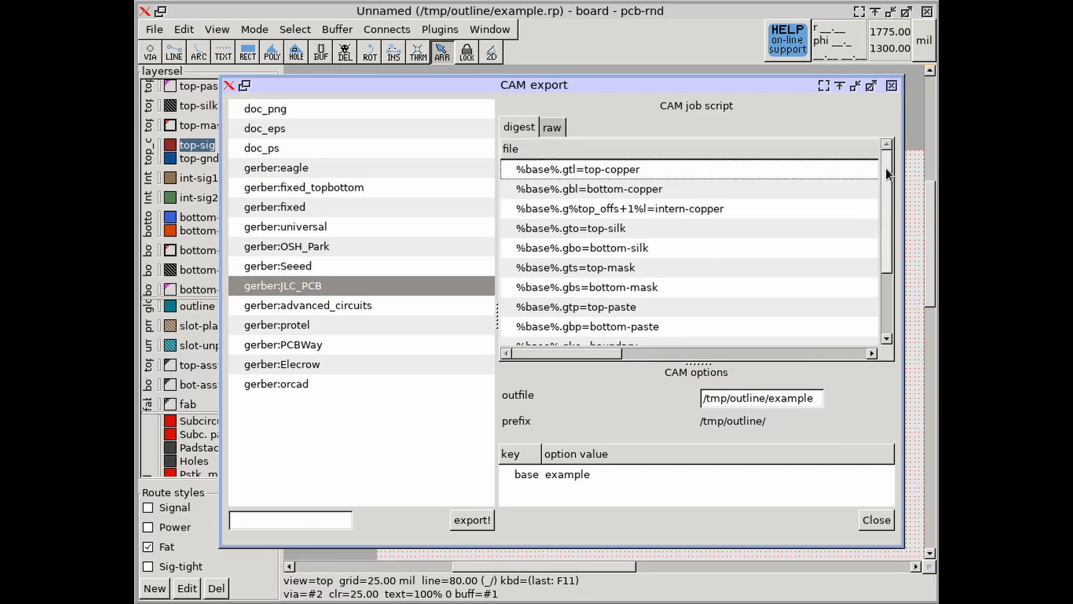
scroll("down", 3)
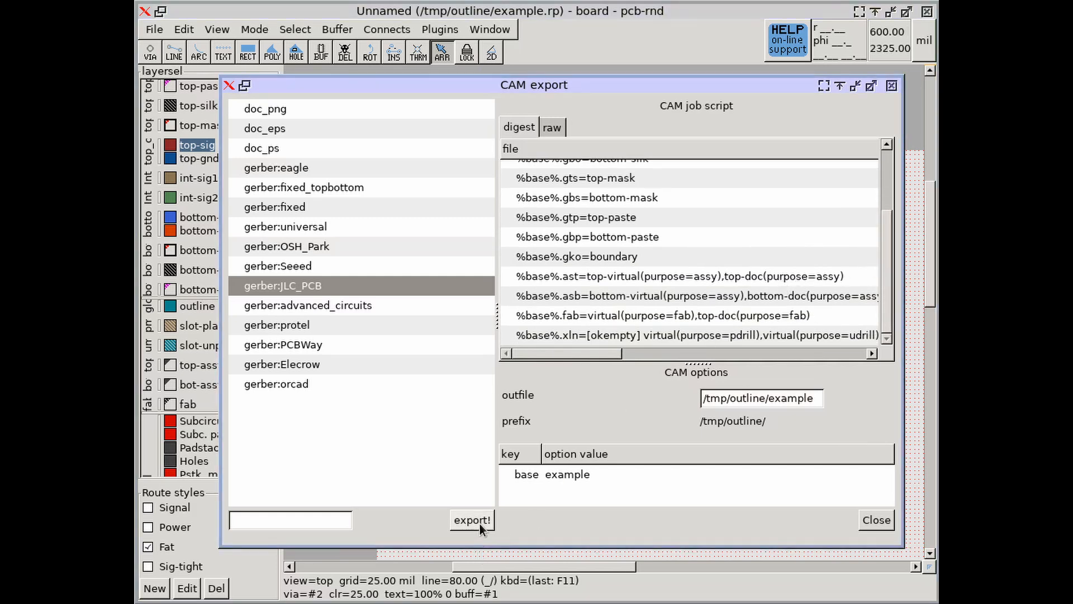
mouse_move(472, 520)
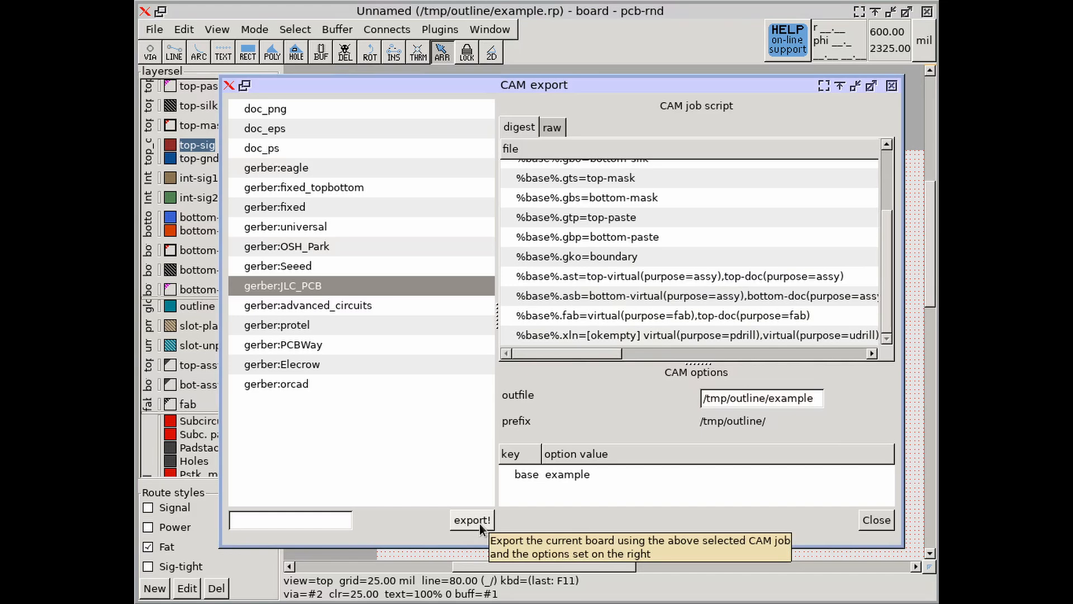
left_click(472, 519)
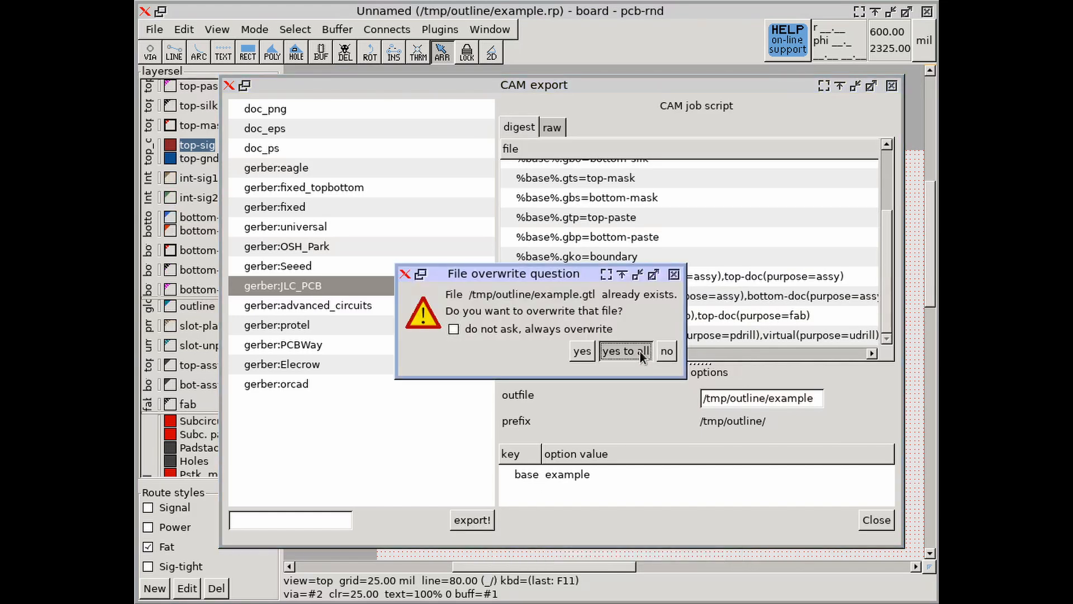
left_click(623, 350)
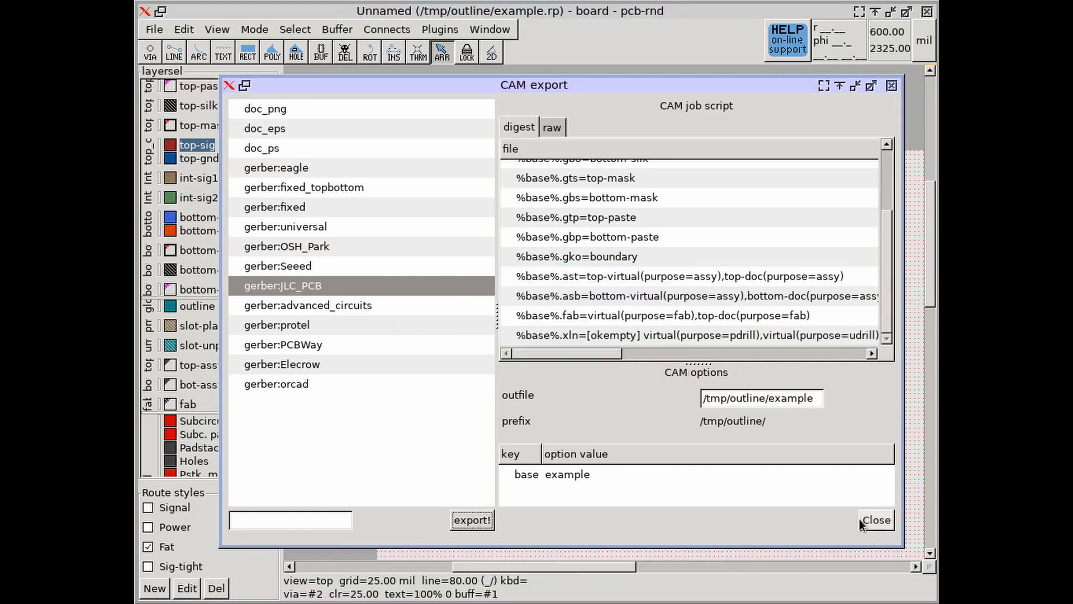
Close CAM export and view the exported example.xln drill file with 'less example.xln'.
left_click(876, 520)
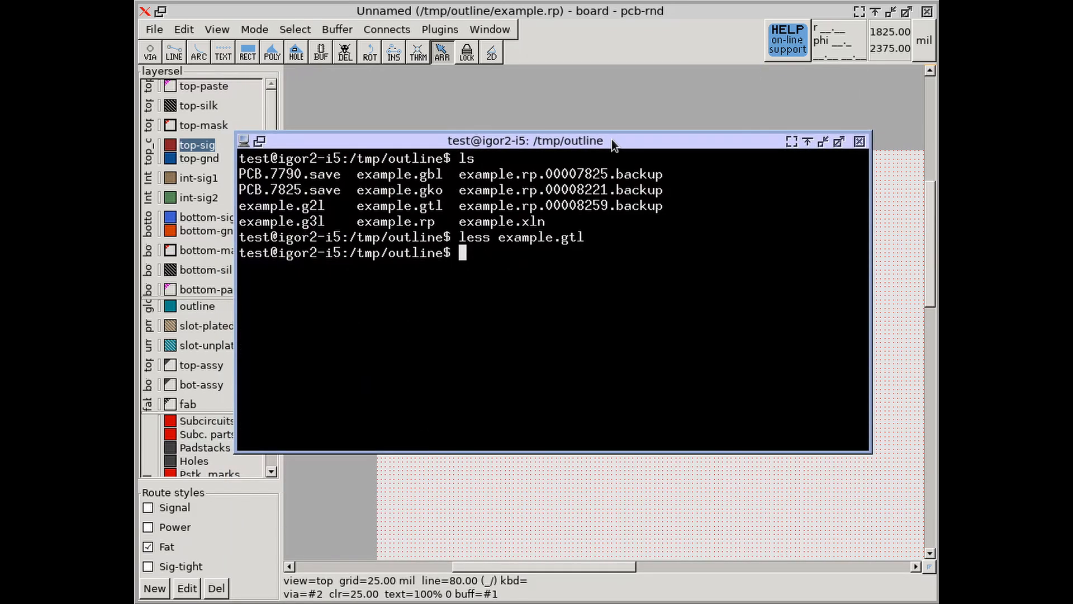
type("less example.xln")
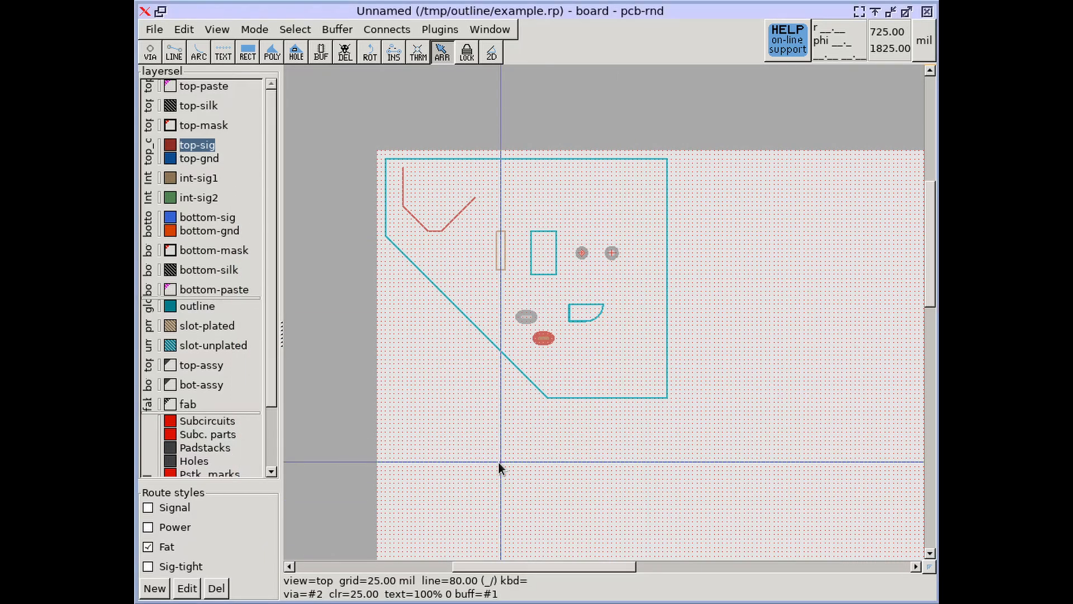
Check the bom exporter's settings, then show the XY pick-and-place exporter with its format choices.
left_click(153, 29)
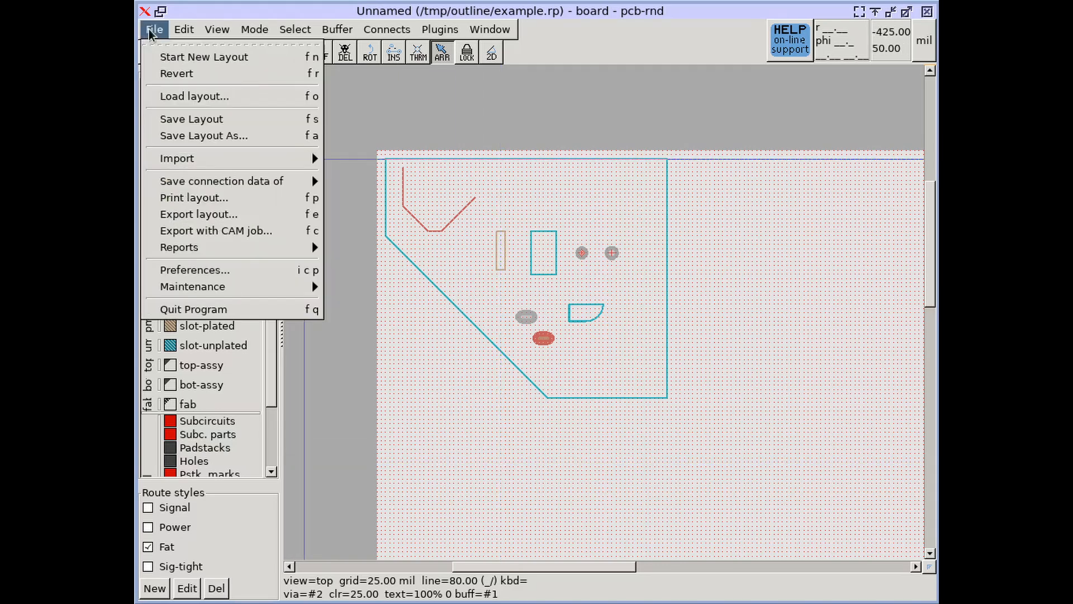
left_click(199, 213)
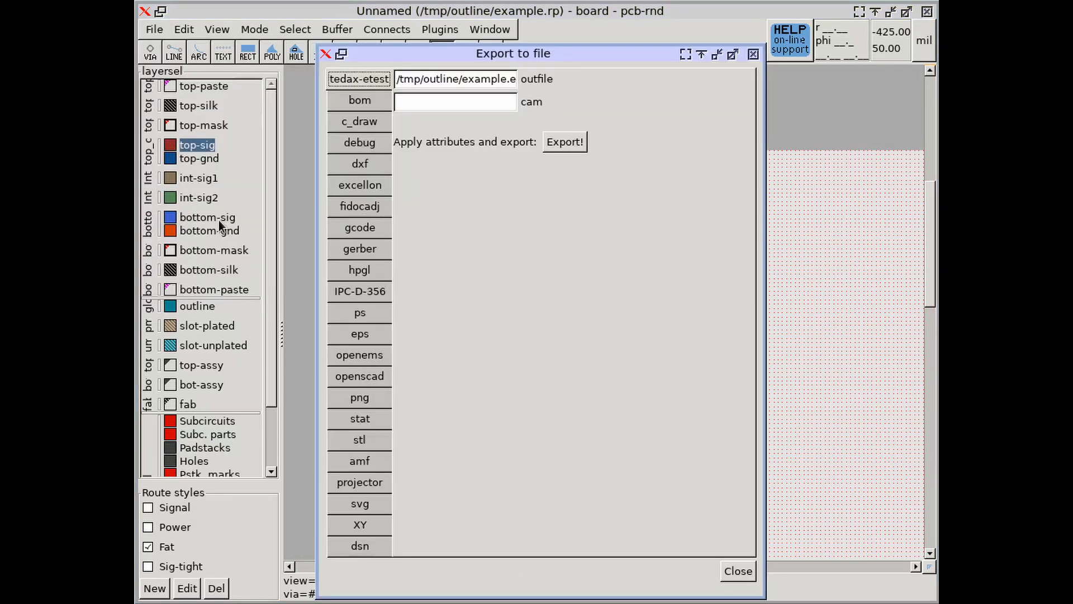
left_click(359, 99)
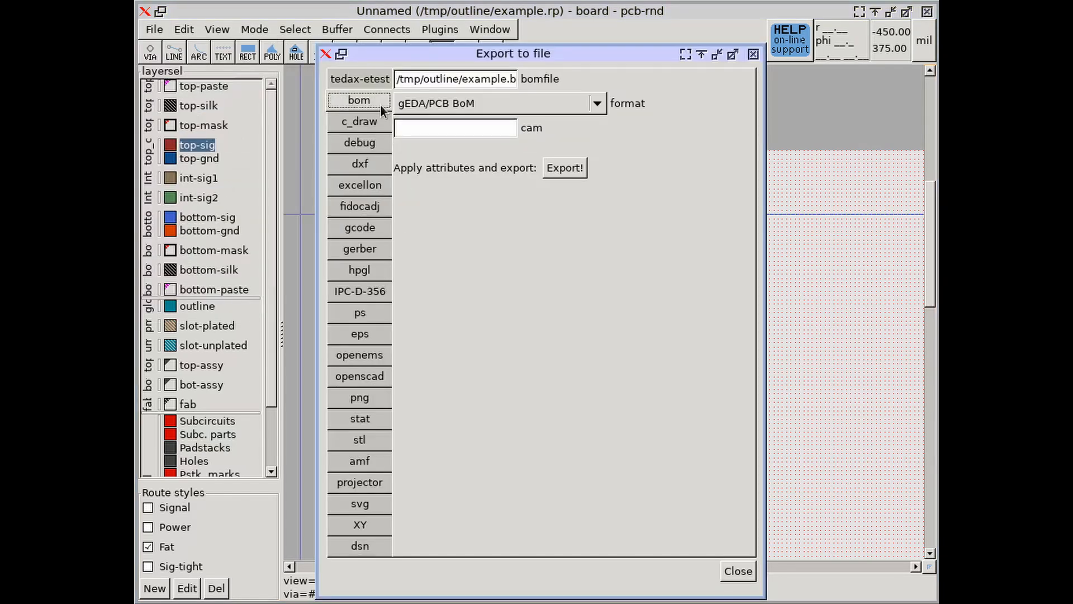
left_click(594, 102)
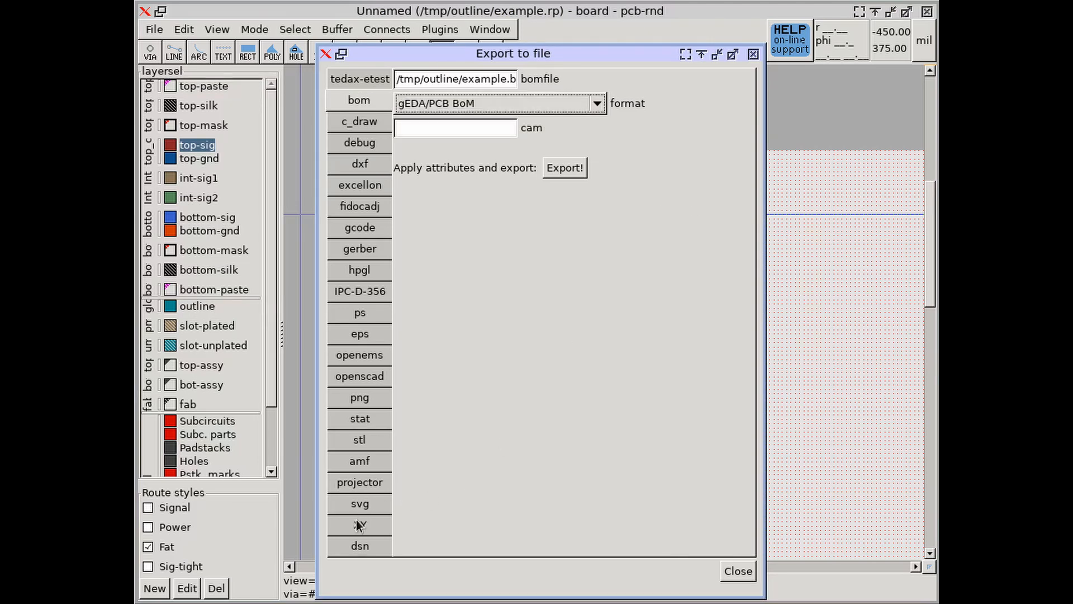
left_click(359, 524)
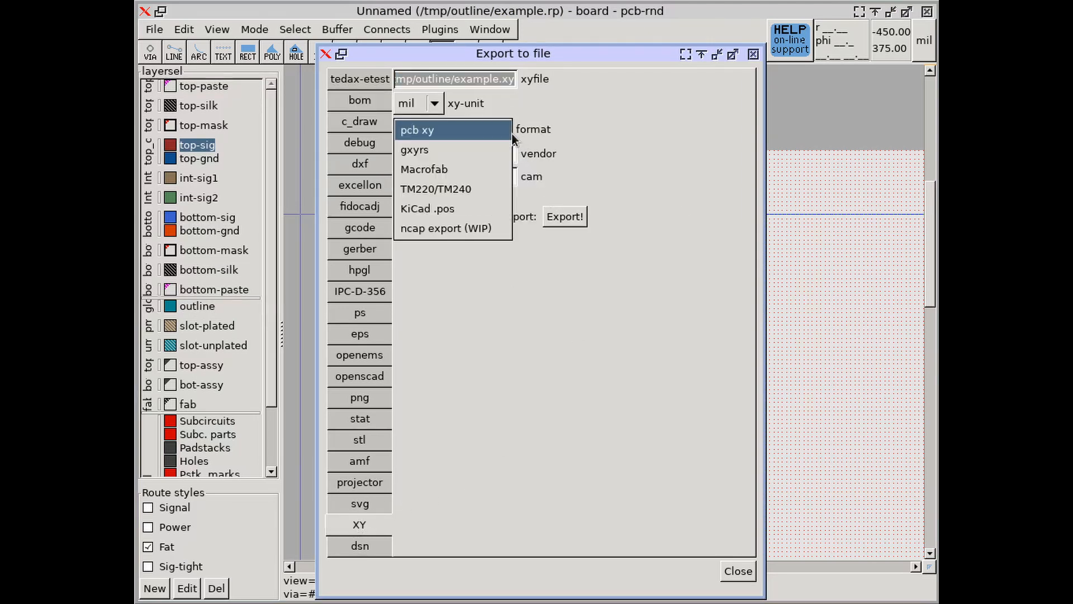